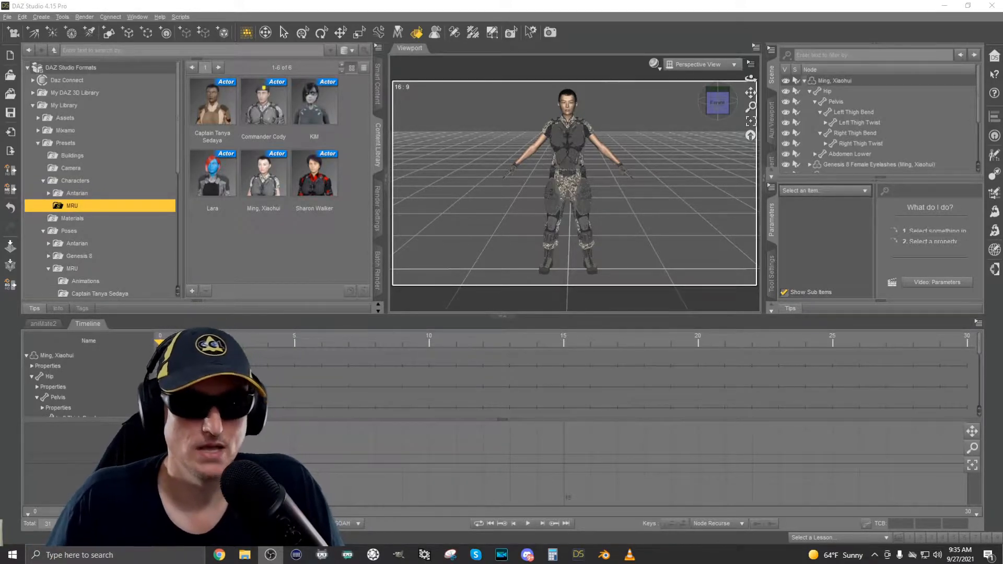
{"action": "mouse_move", "coordinate": [159, 17]}
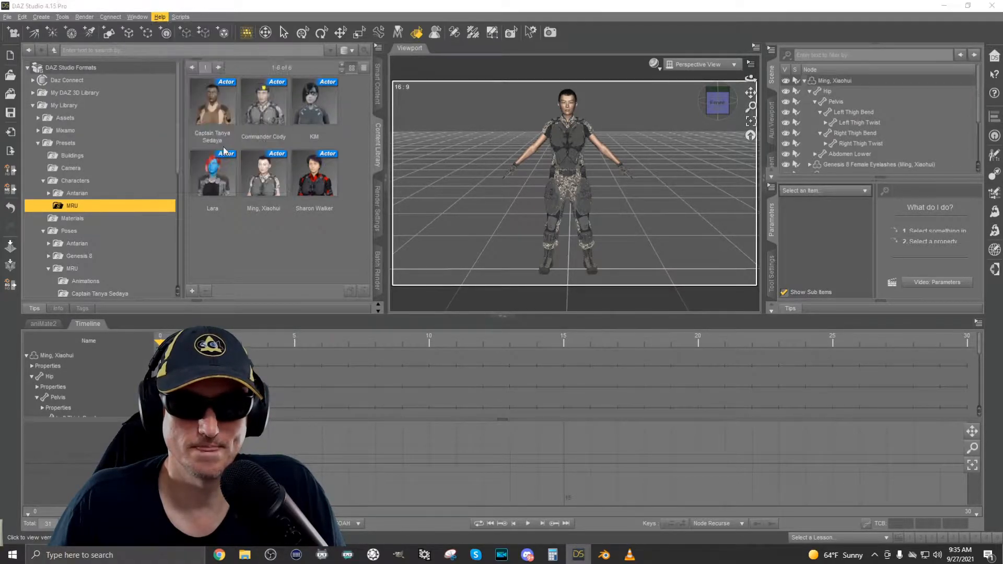
Step: Check the Daz Studio version, then show the Scripts > Bridges > Blender export entries
{"action": "left_click", "coordinate": [158, 17]}
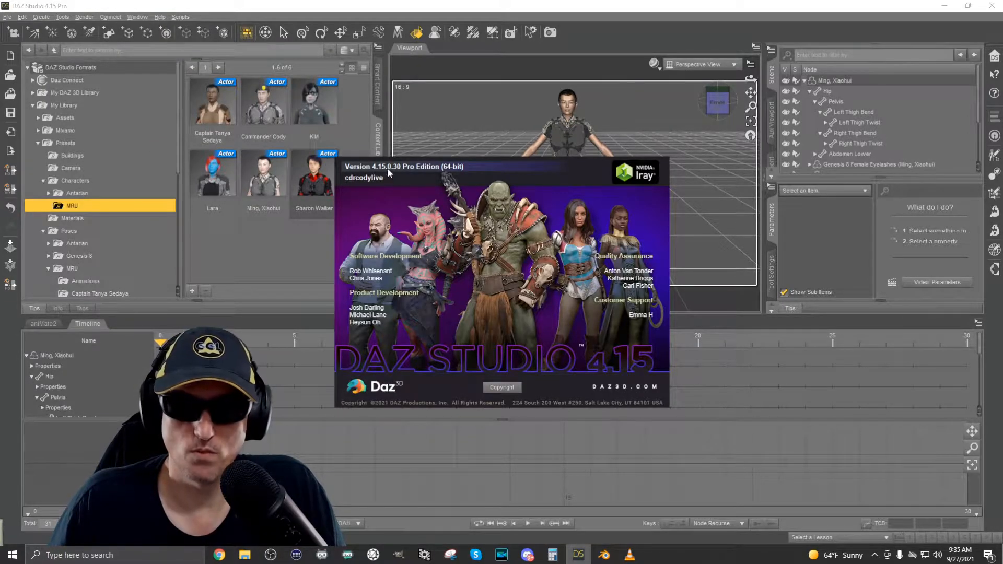
{"action": "mouse_move", "coordinate": [434, 177]}
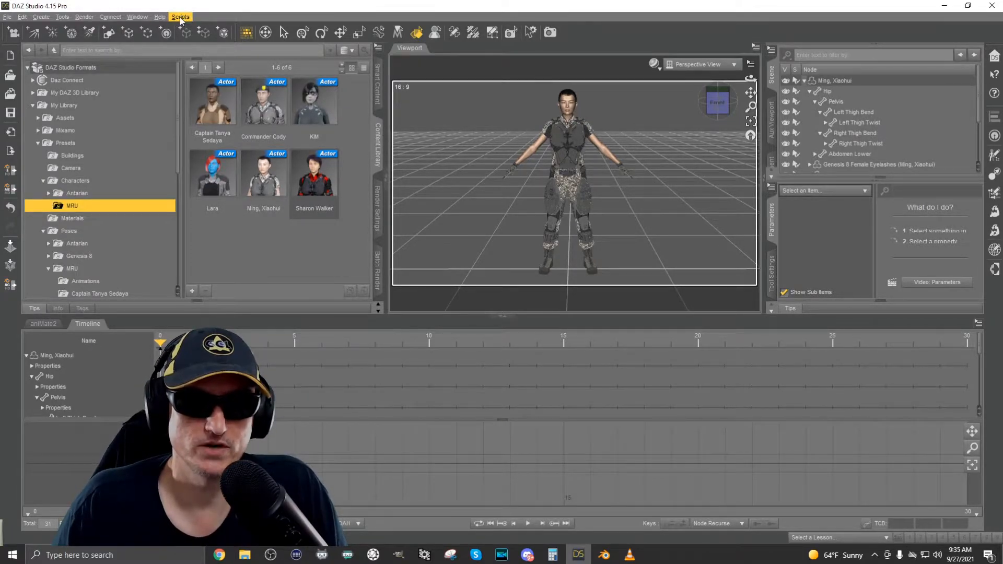
{"action": "left_click", "coordinate": [180, 17]}
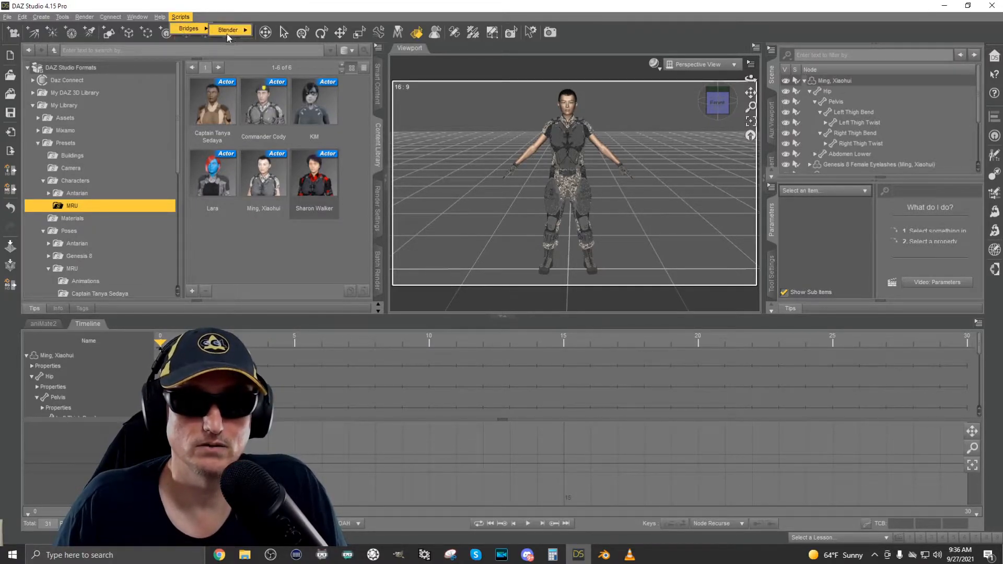
{"action": "left_click", "coordinate": [228, 30]}
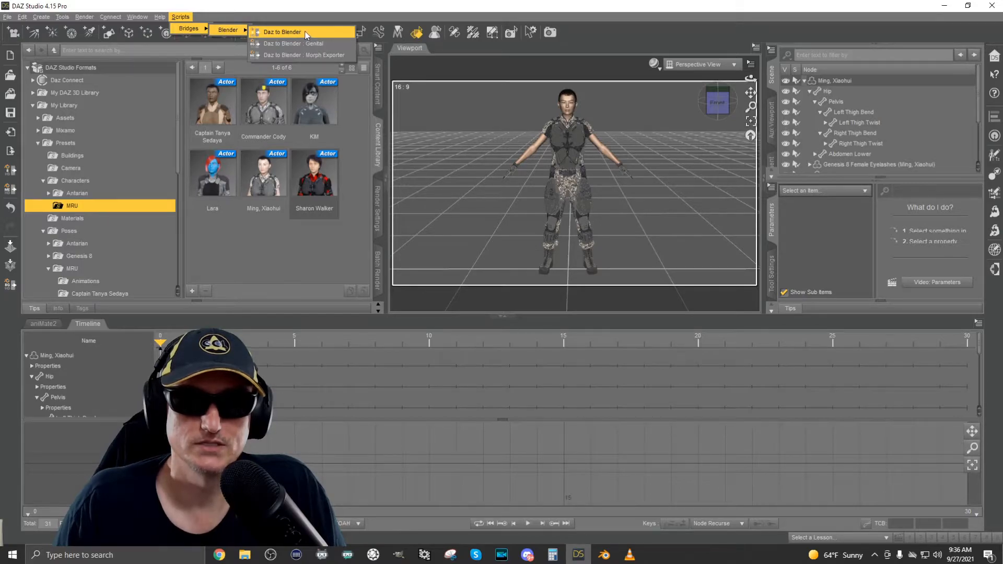
Step: Send the character to Blender with Subdivision Level 2 and Collect Textures enabled
{"action": "left_click", "coordinate": [281, 31]}
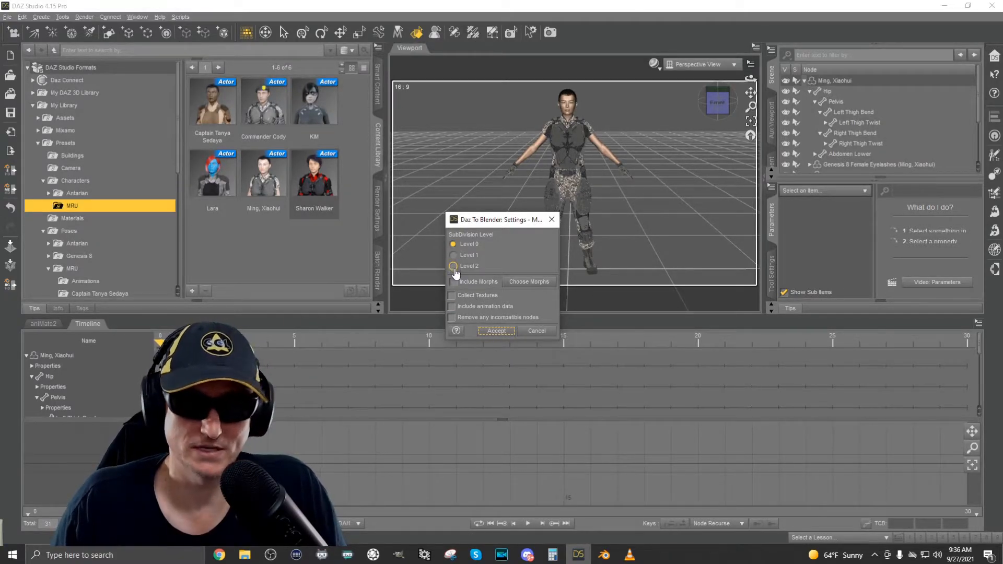
{"action": "left_click", "coordinate": [455, 265]}
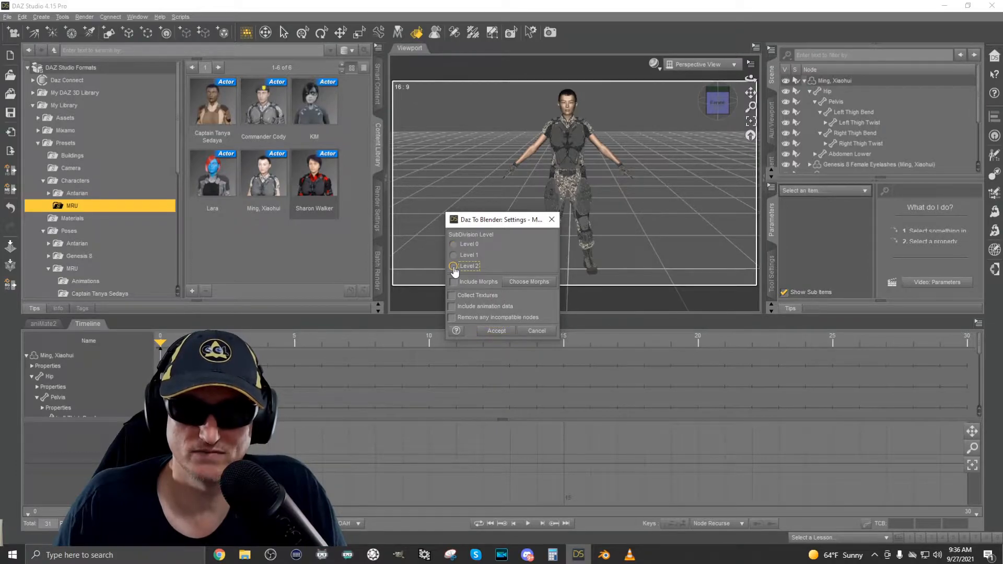
{"action": "mouse_move", "coordinate": [507, 272]}
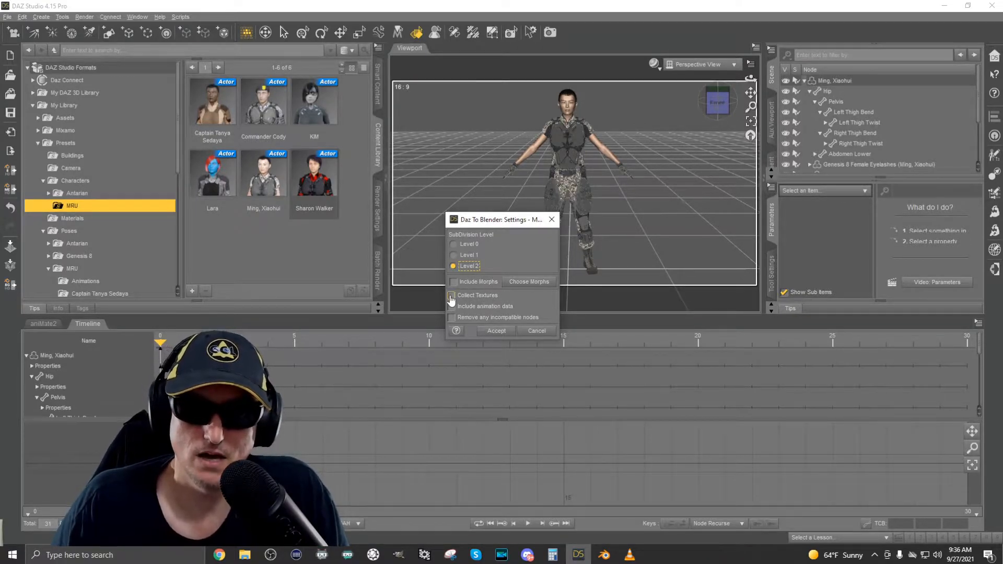
{"action": "left_click", "coordinate": [453, 294]}
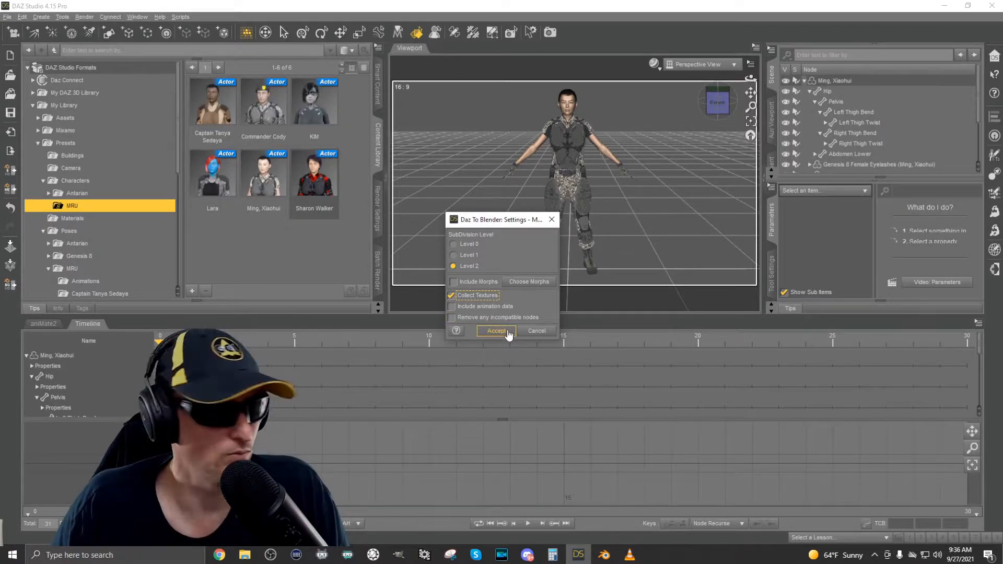
{"action": "mouse_move", "coordinate": [500, 331]}
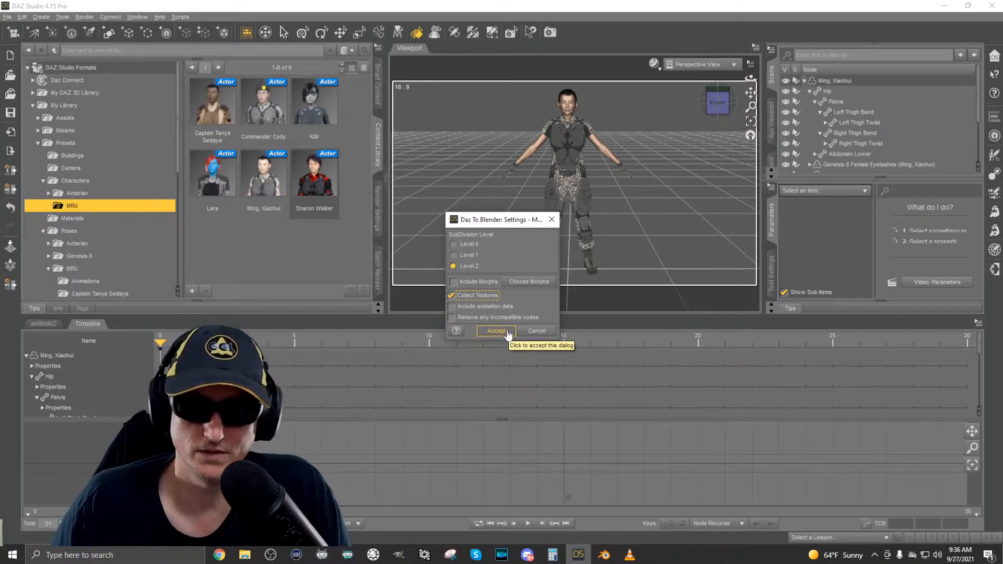
{"action": "left_click", "coordinate": [496, 331]}
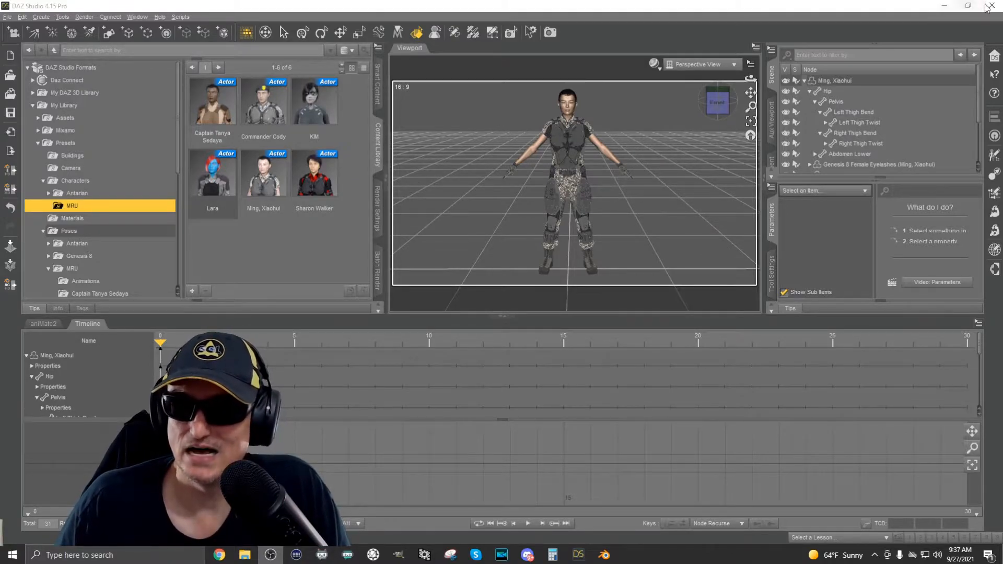
Step: Close Daz Studio to continue in Blender's default scene
{"action": "left_click", "coordinate": [968, 6]}
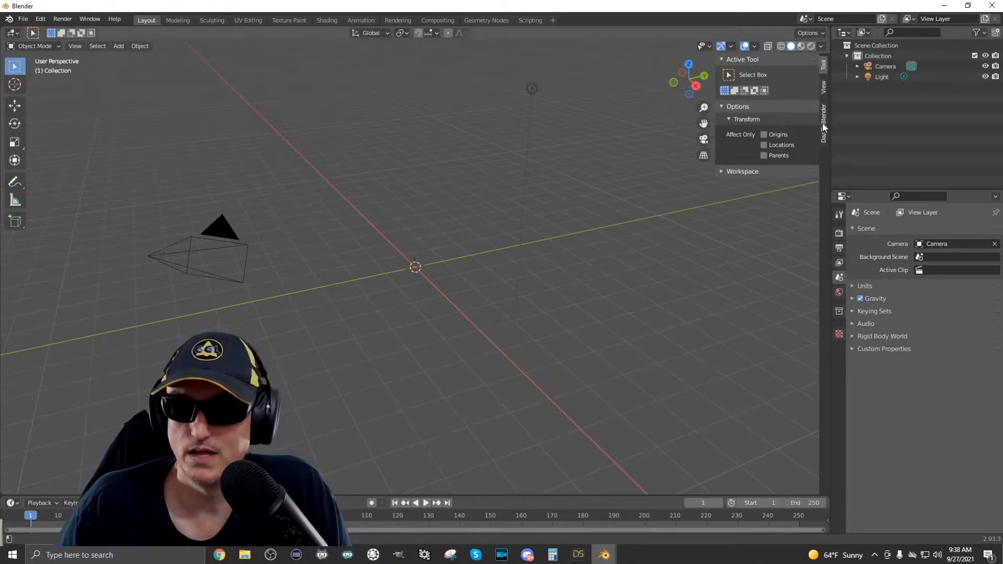
Step: Import the newly exported Genesis 8 Female figure via the Daz To Blender sidebar
{"action": "left_click", "coordinate": [824, 118]}
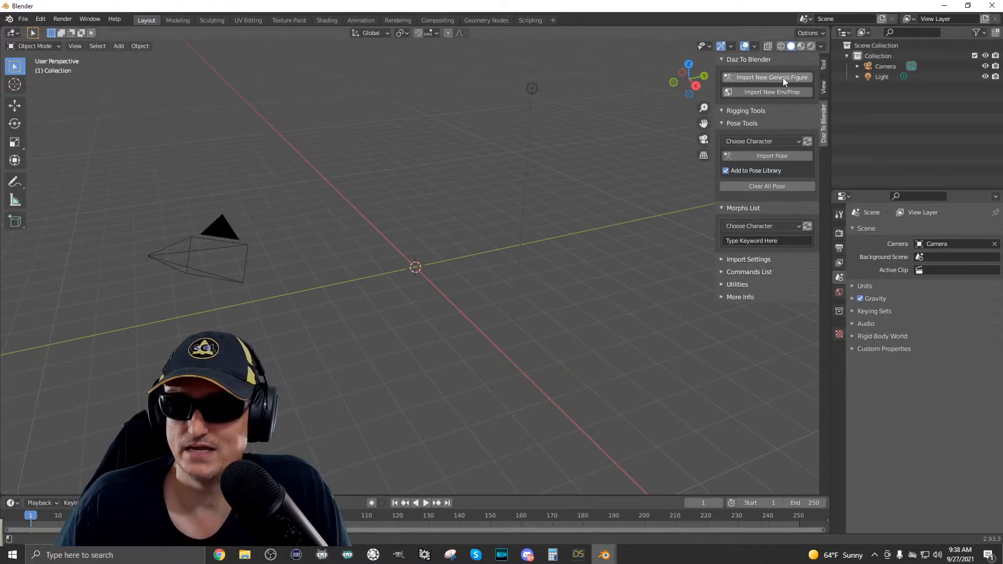
{"action": "left_click", "coordinate": [771, 76]}
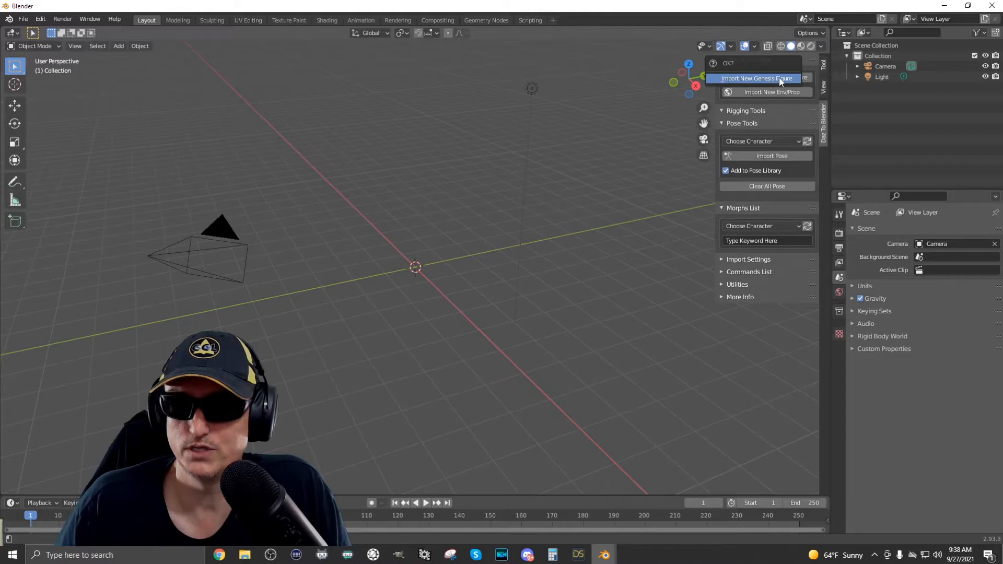
{"action": "left_click", "coordinate": [754, 79]}
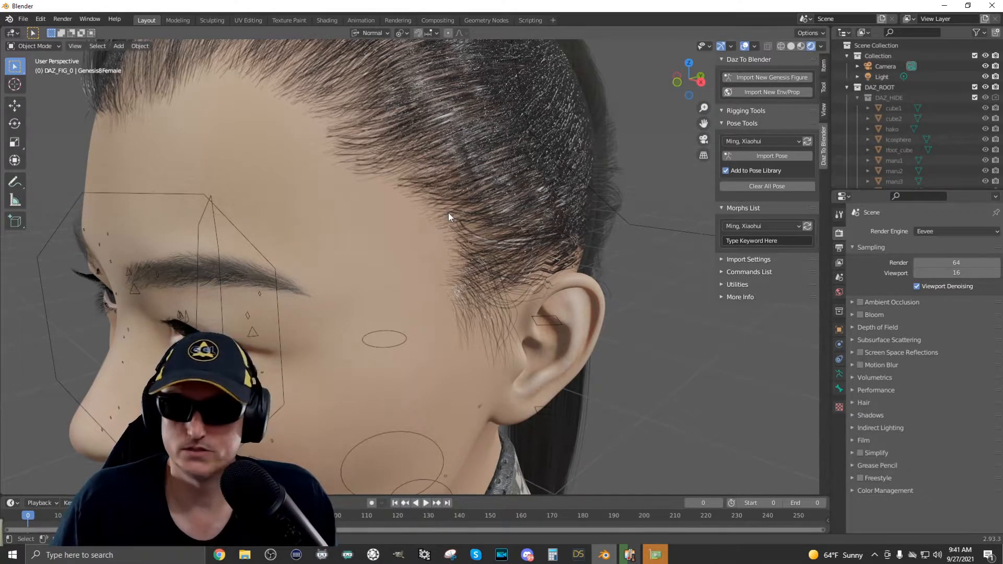
{"action": "mouse_move", "coordinate": [730, 69]}
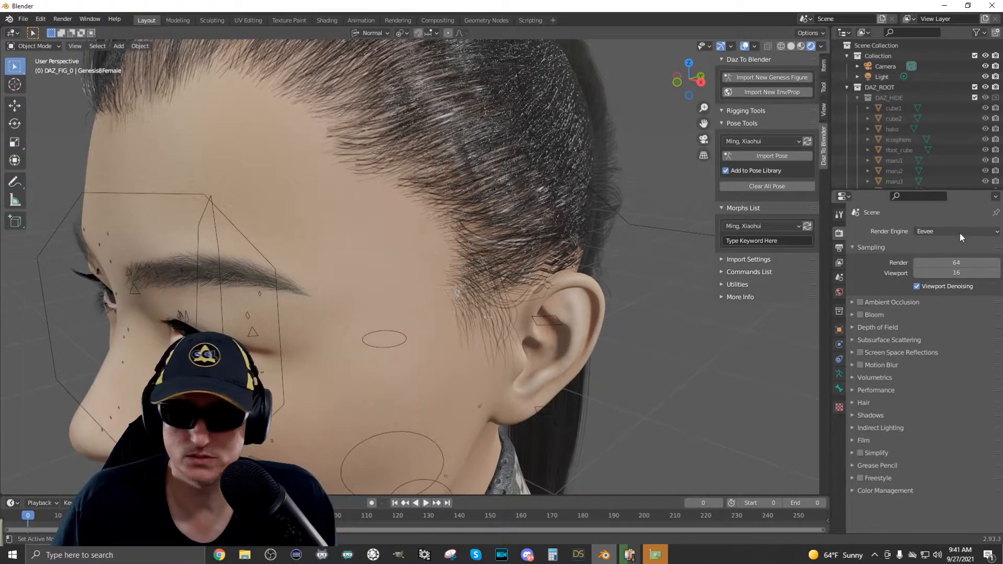
{"action": "mouse_move", "coordinate": [961, 237]}
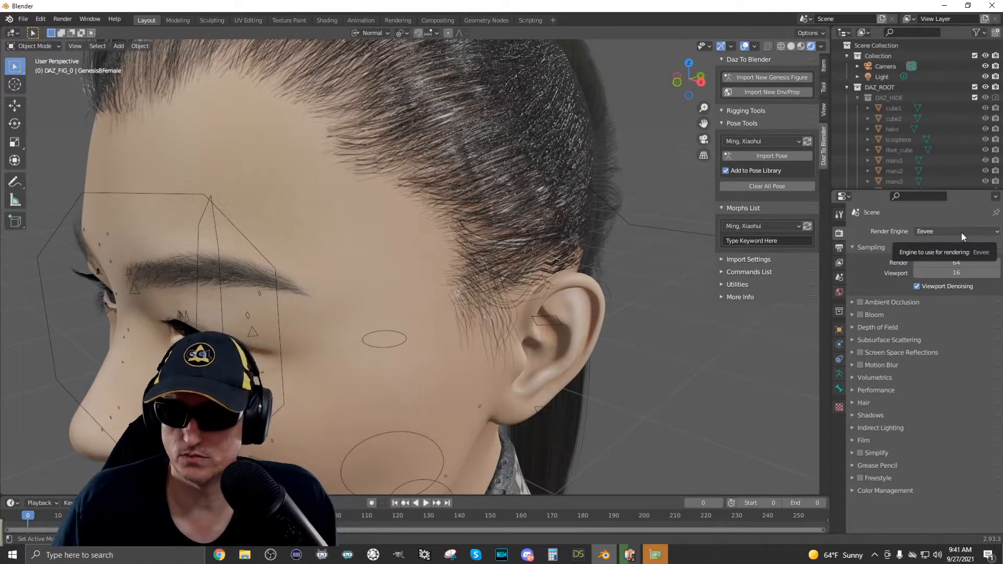
Step: Switch the render engine to Cycles for a rendered preview of the character
{"action": "left_click", "coordinate": [955, 231]}
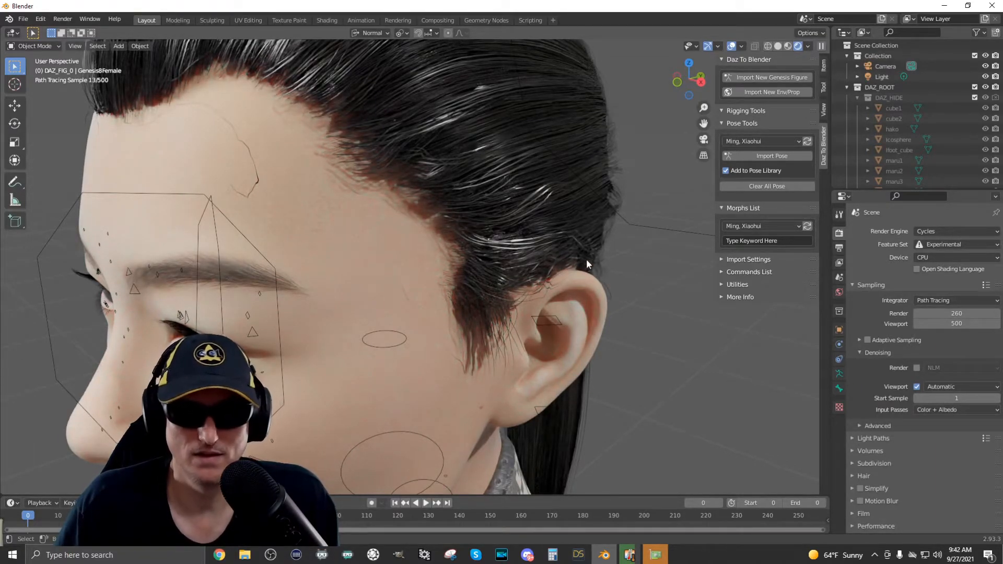
{"action": "mouse_move", "coordinate": [378, 215]}
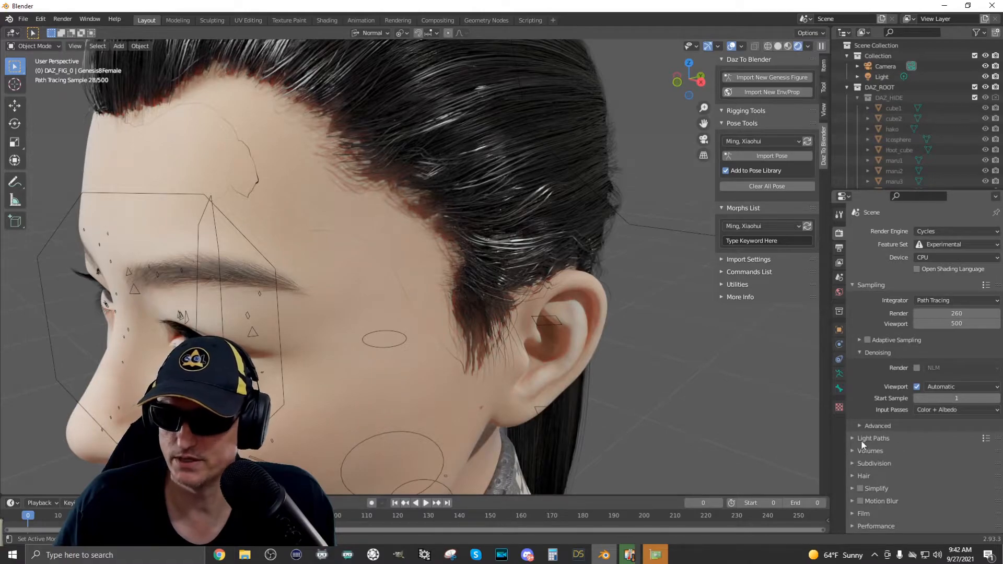
Step: Lower the Cycles Light Paths max bounces (total, diffuse, glossy, transmission) to 1
{"action": "left_click", "coordinate": [872, 438]}
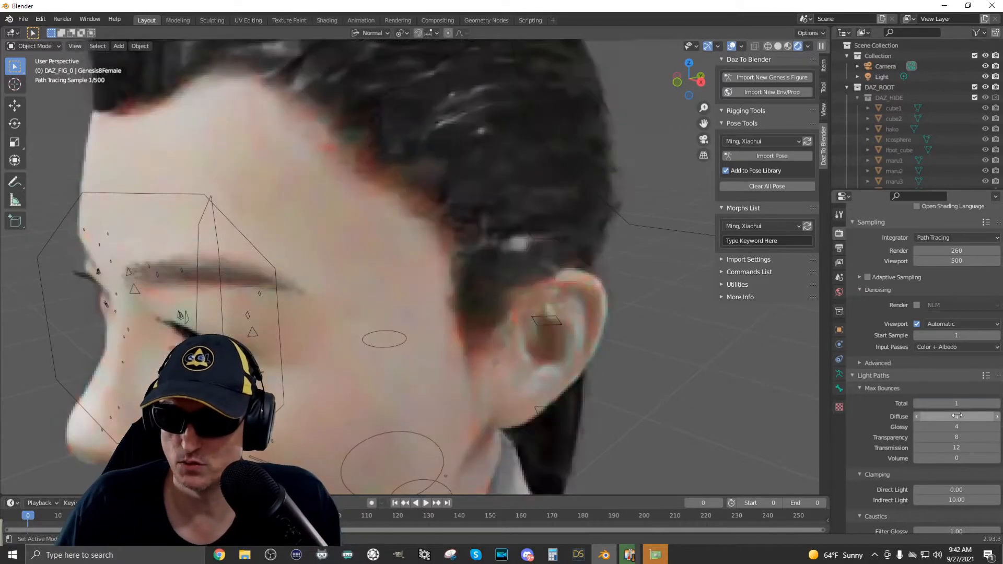
{"action": "left_click", "coordinate": [952, 417]}
{"action": "type", "text": "1"}
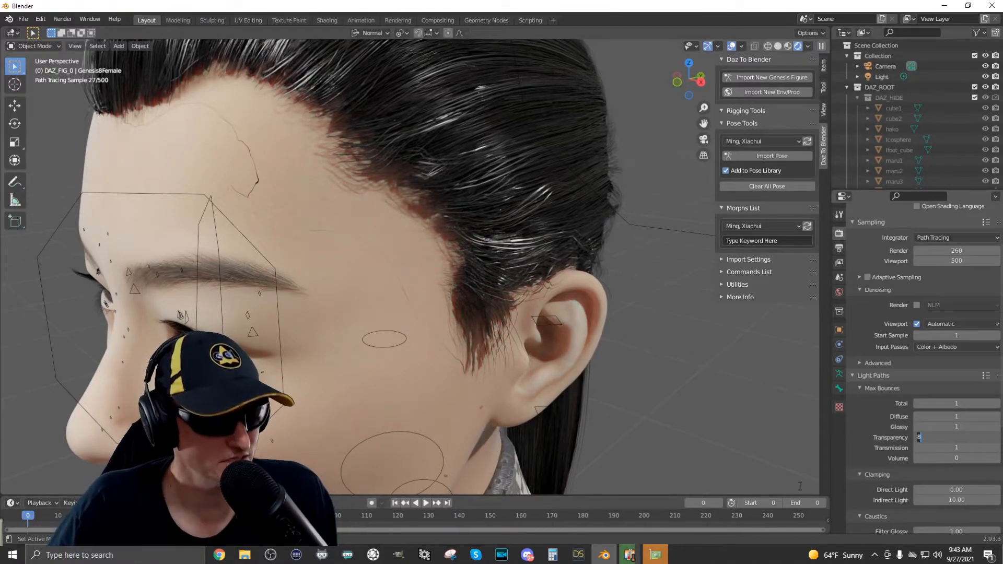
Step: Raise the transparency max bounces to 20 to fix the dark hairline
{"action": "type", "text": "20"}
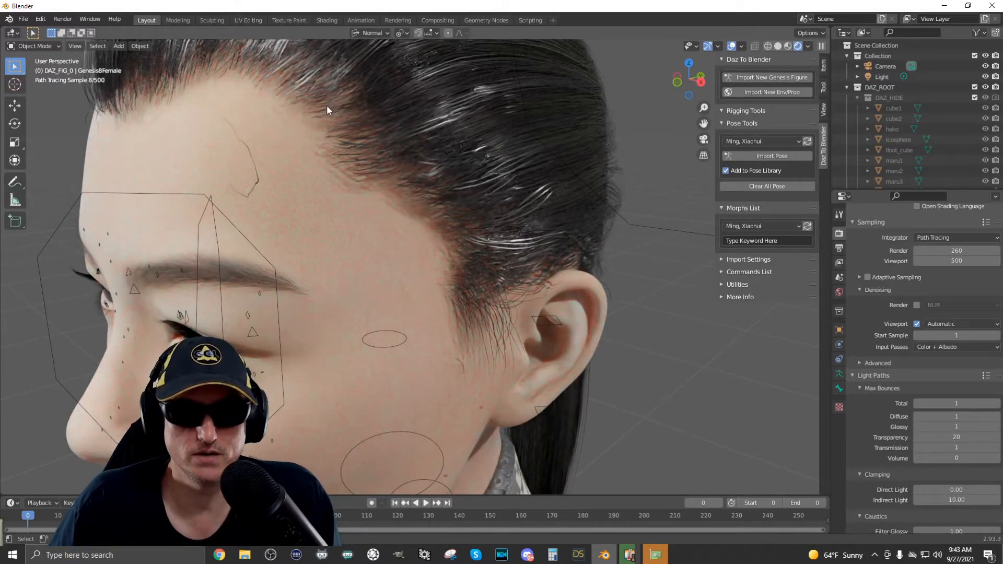
{"action": "mouse_move", "coordinate": [350, 159]}
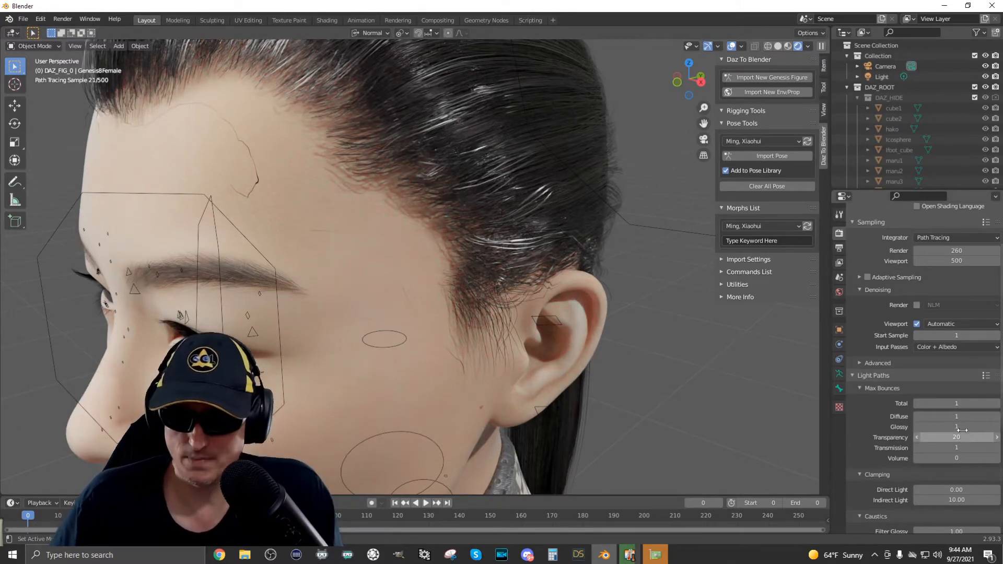
{"action": "mouse_move", "coordinate": [956, 426]}
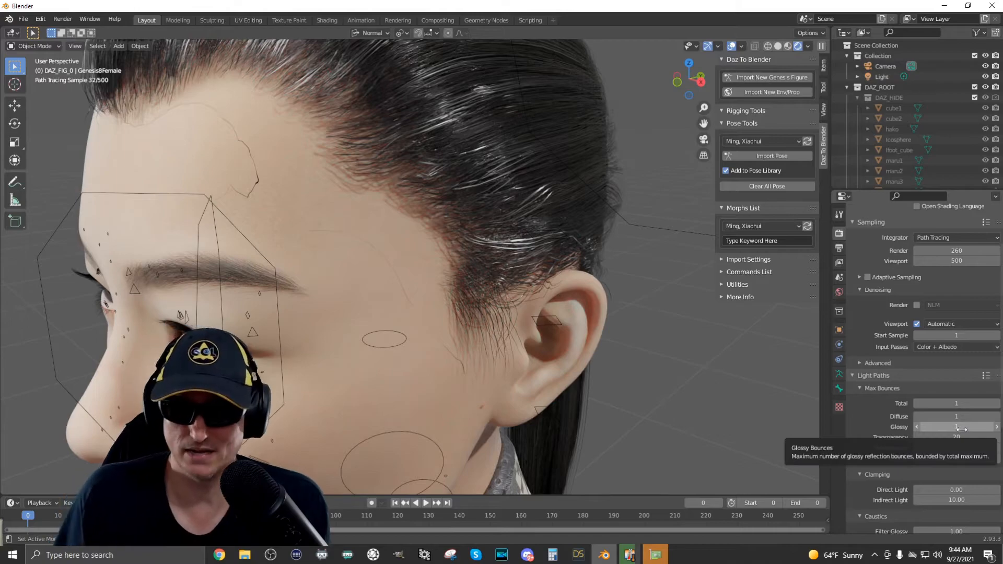
{"action": "mouse_move", "coordinate": [908, 448]}
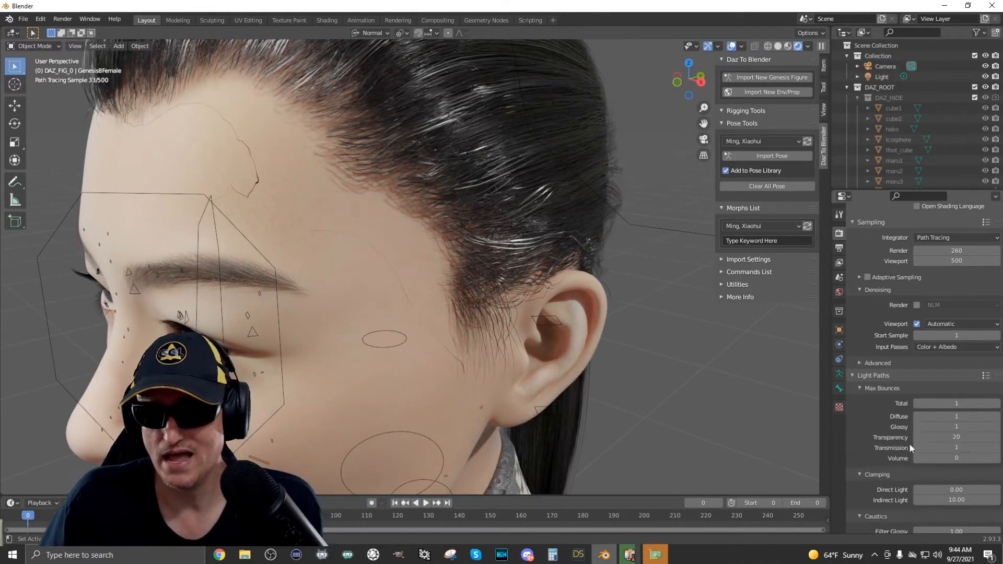